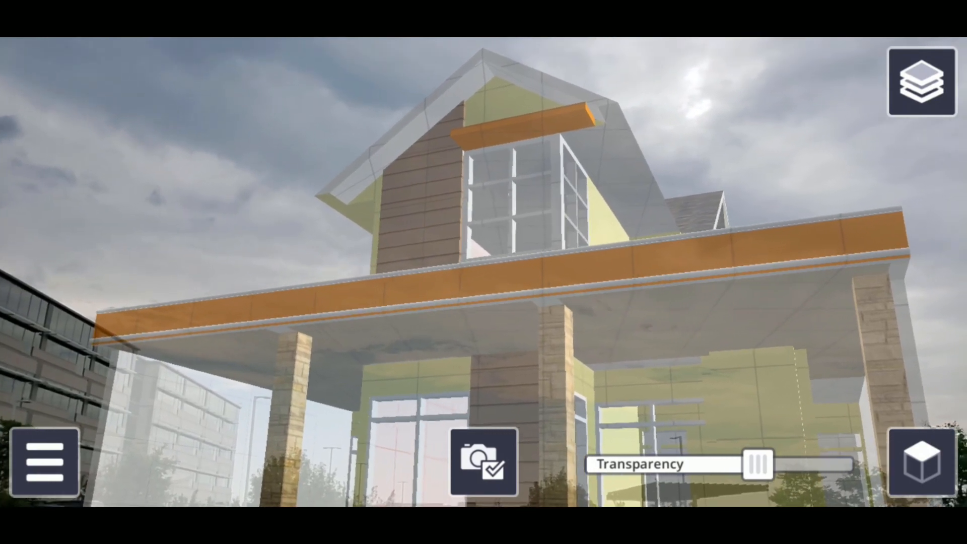
Capture the current building-model view as a new ToDo snapshot.
{"action": "left_click", "coordinate": [484, 462]}
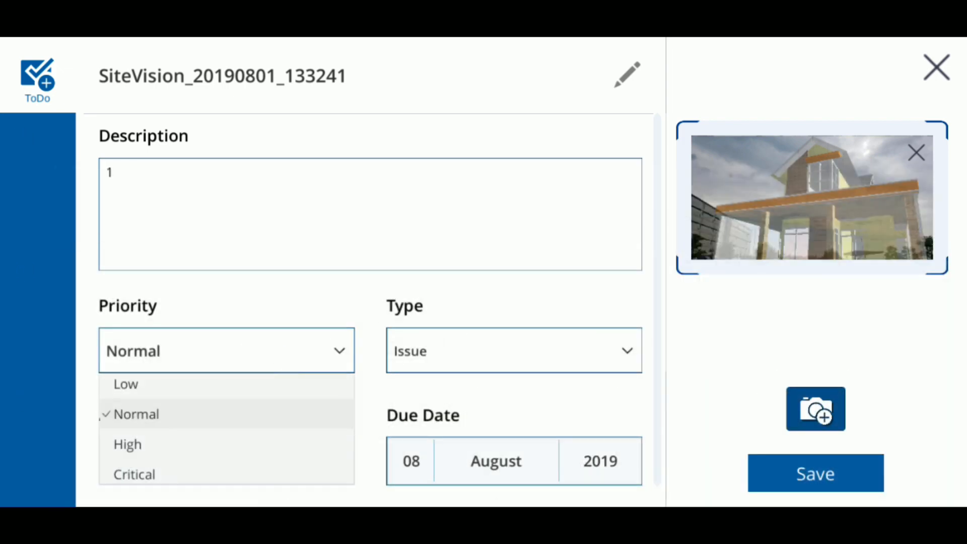
Keep Normal priority, set type Issue, enter the description and assignee, and add a second model photo.
{"action": "left_click", "coordinate": [136, 415]}
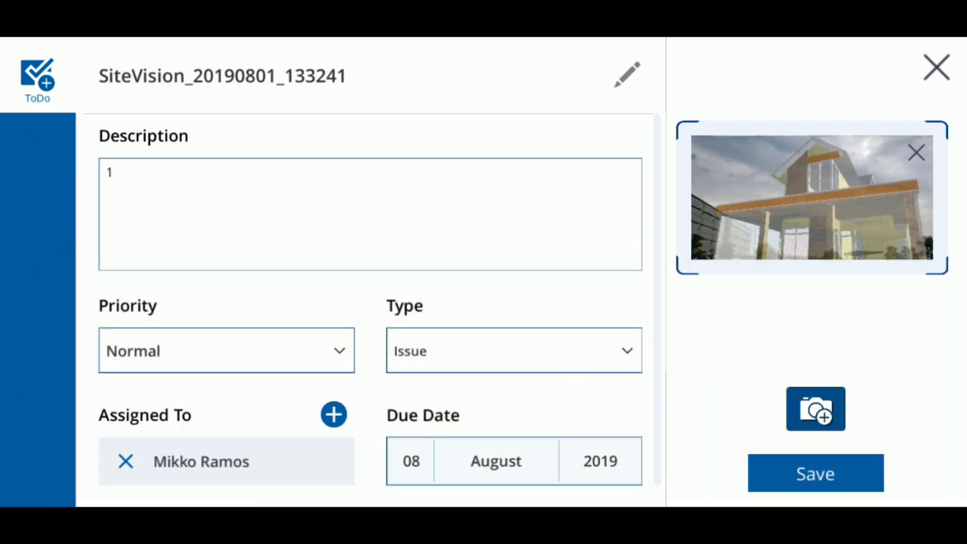
{"action": "left_click", "coordinate": [513, 350]}
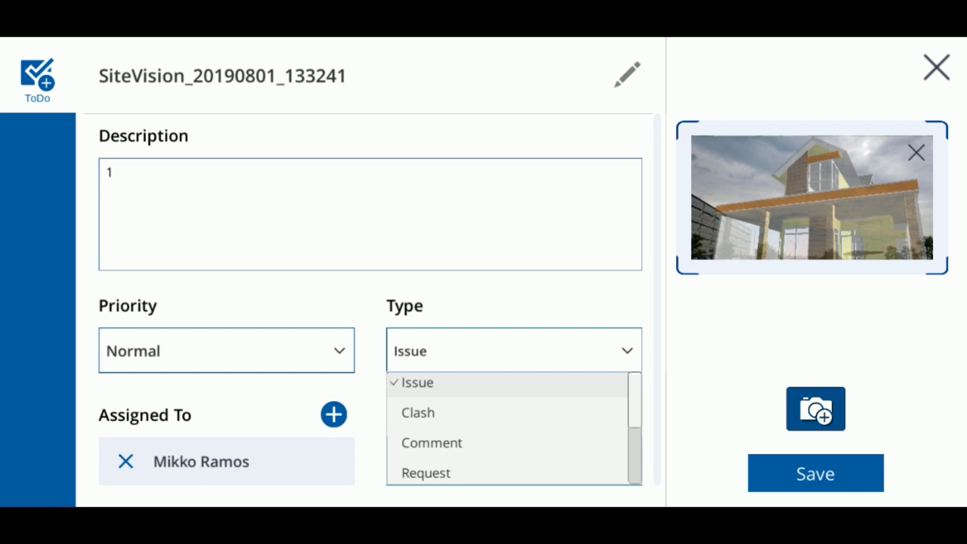
{"action": "left_click", "coordinate": [369, 171]}
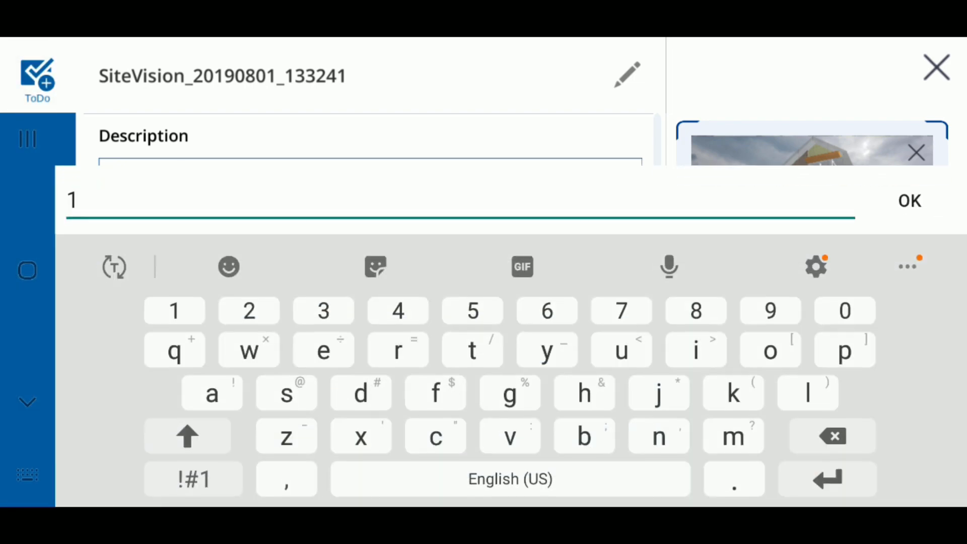
{"action": "left_click", "coordinate": [669, 266]}
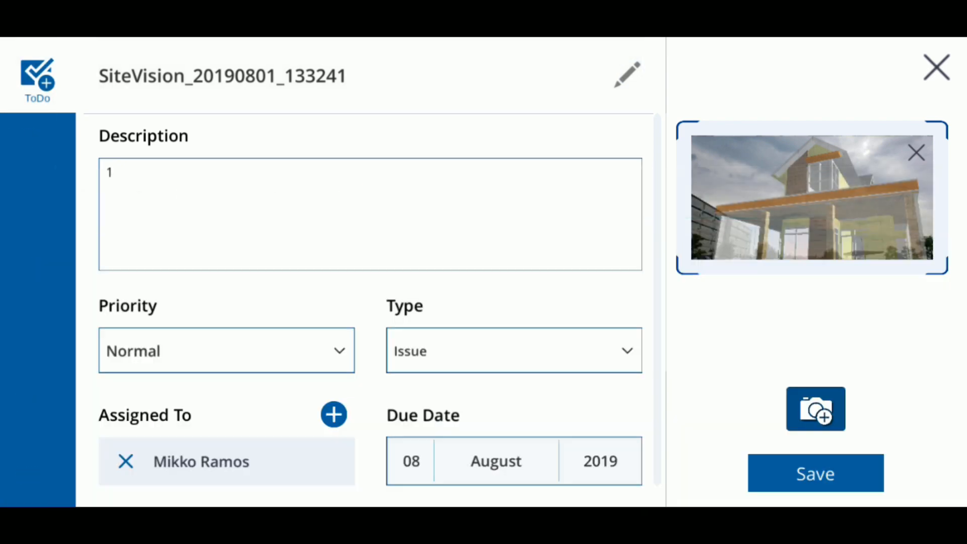
{"action": "left_click", "coordinate": [334, 414]}
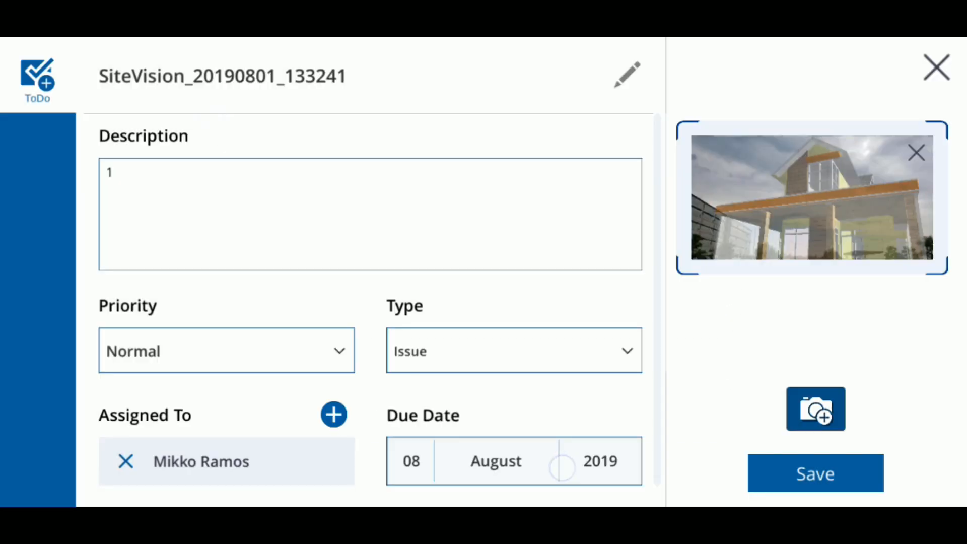
{"action": "left_click", "coordinate": [514, 460]}
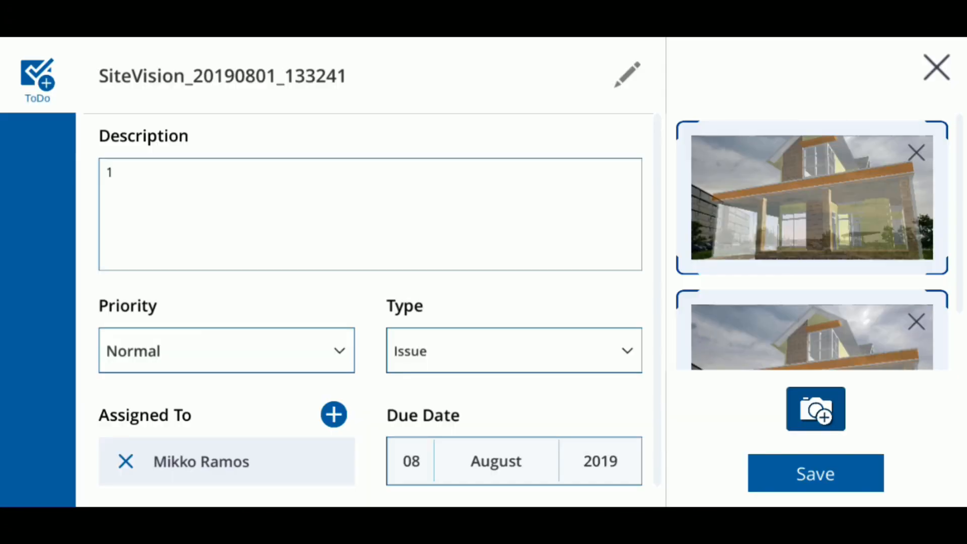
Save the ToDo to Trimble Connect and bring up the measurement tools over the live view.
{"action": "left_click", "coordinate": [815, 473]}
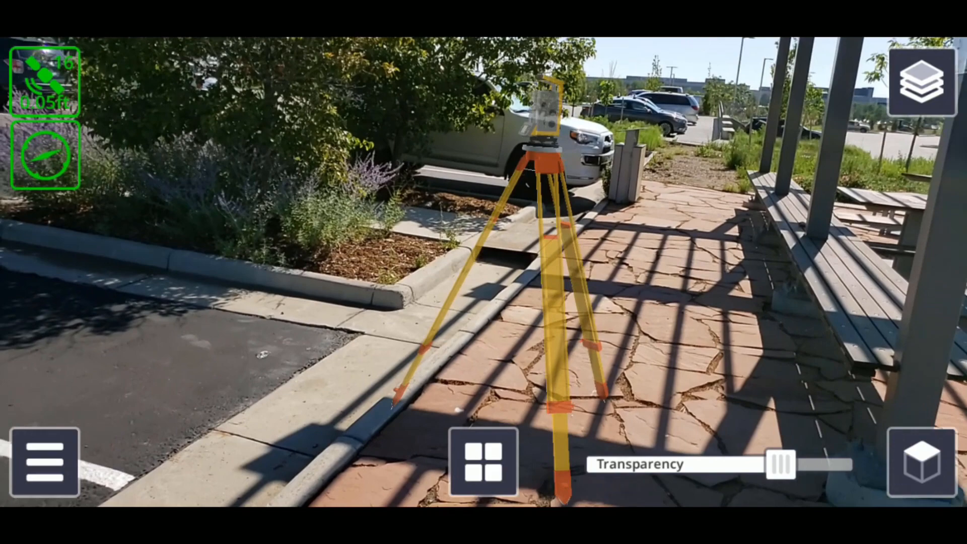
{"action": "left_click", "coordinate": [482, 463]}
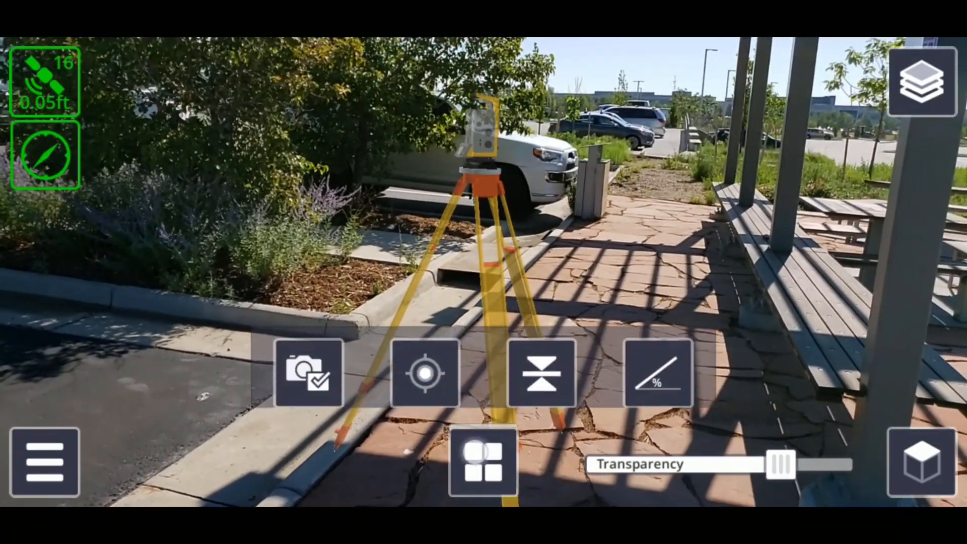
Measure a GNSS point named name-1 showing its northing, easting and elevation.
{"action": "left_click", "coordinate": [483, 463]}
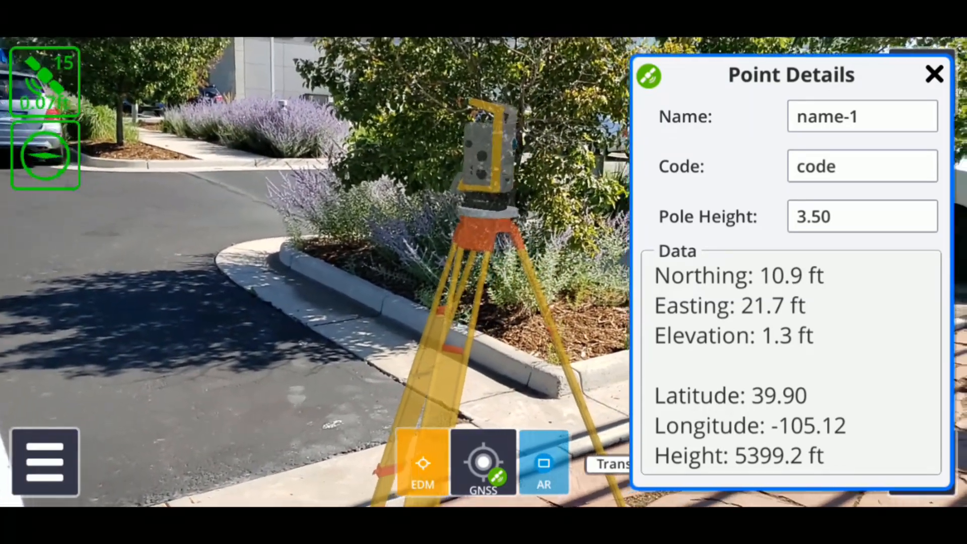
Dismiss the name-1 details and switch the measurement mode to EDM.
{"action": "left_click", "coordinate": [935, 73]}
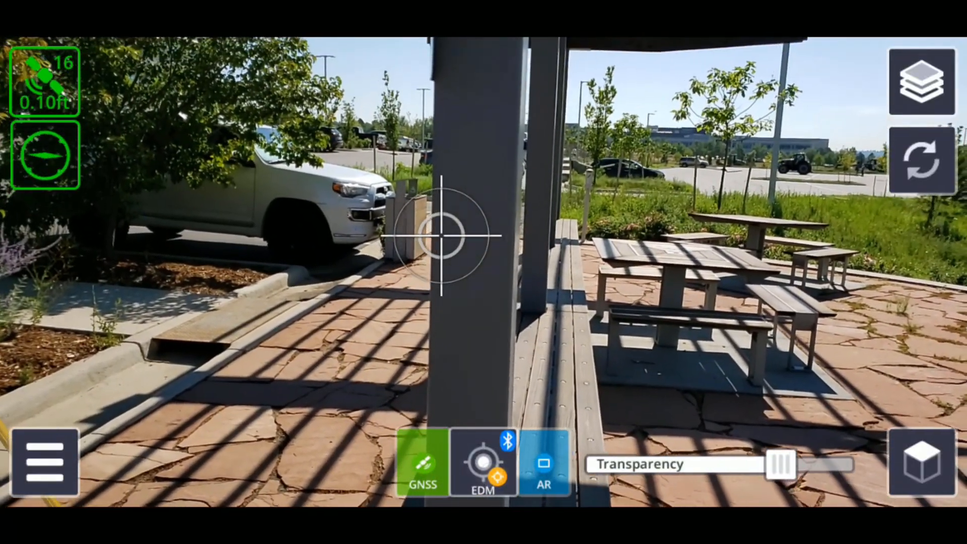
Measure an EDM point name-2 on the post with slope distance, heading and coordinates.
{"action": "left_click", "coordinate": [442, 236]}
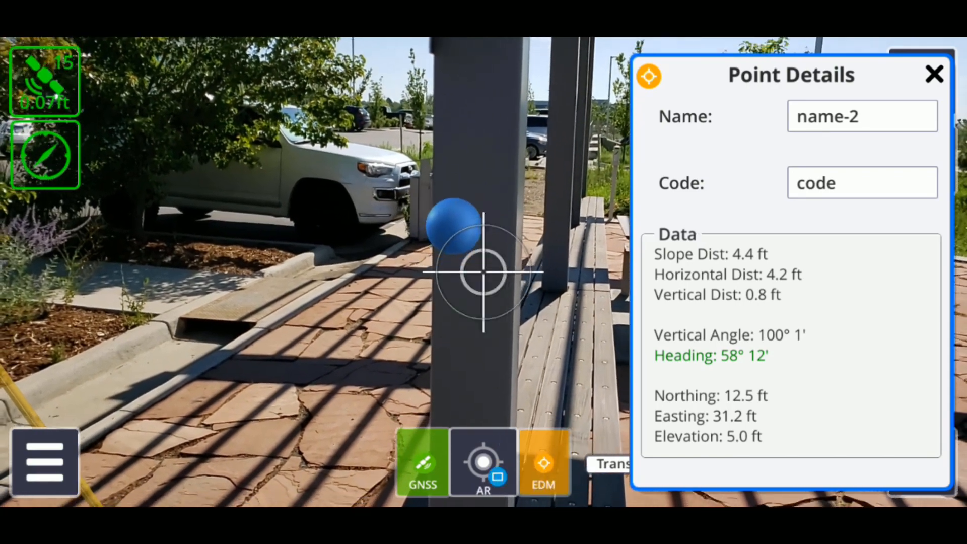
Measure an AR point name-3 at the tripod and dismiss its Point Details panel.
{"action": "left_click", "coordinate": [933, 74]}
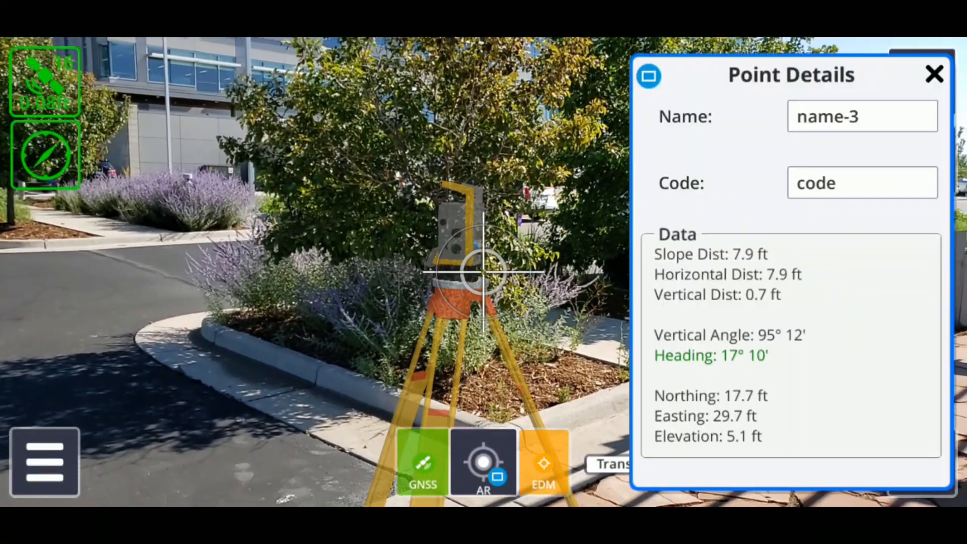
{"action": "left_click", "coordinate": [935, 74]}
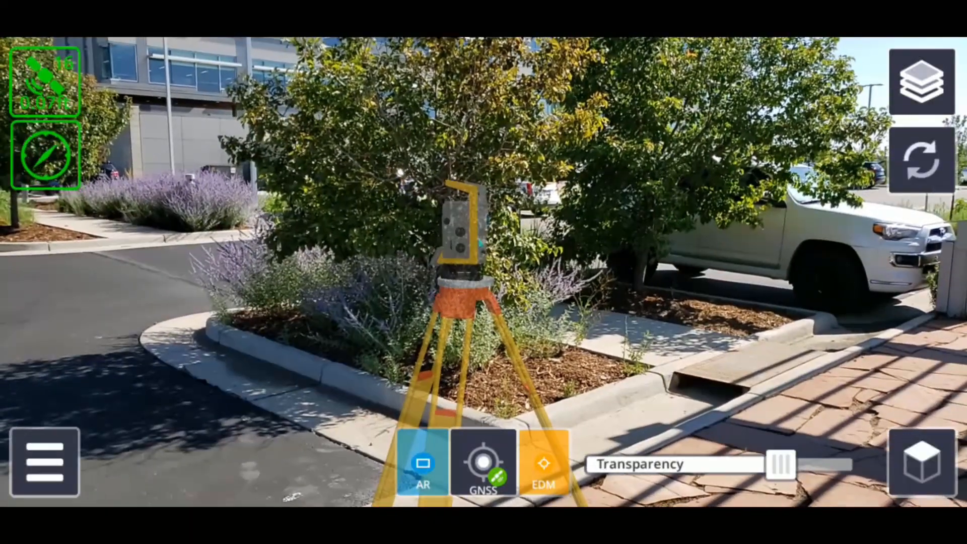